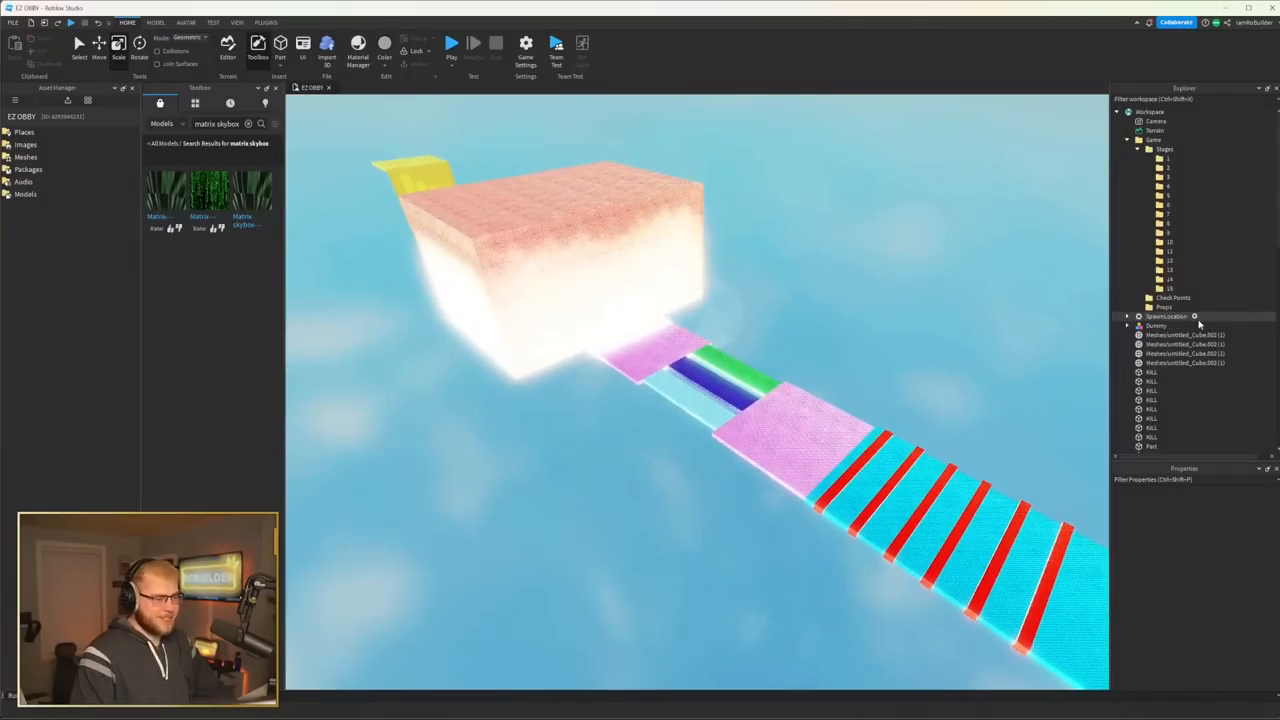
Step: Search the Toolbox model library for "black skybox"
left_click(230, 124)
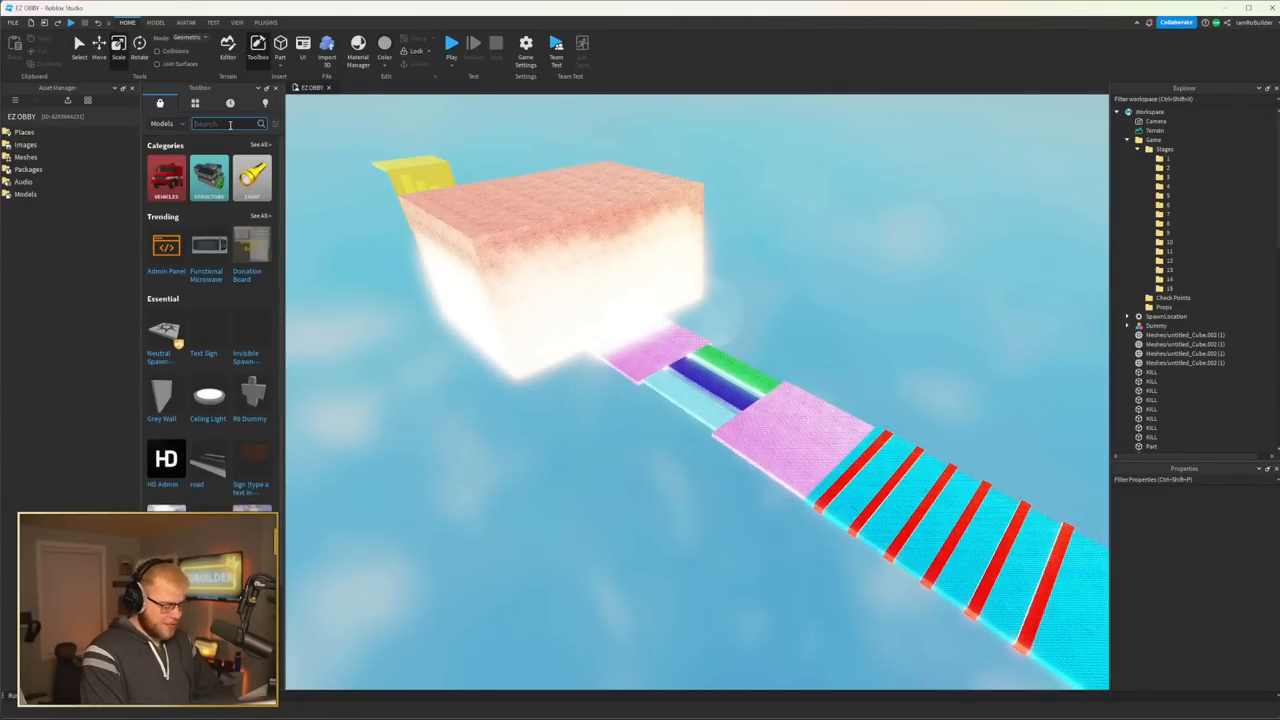
type("black skybox")
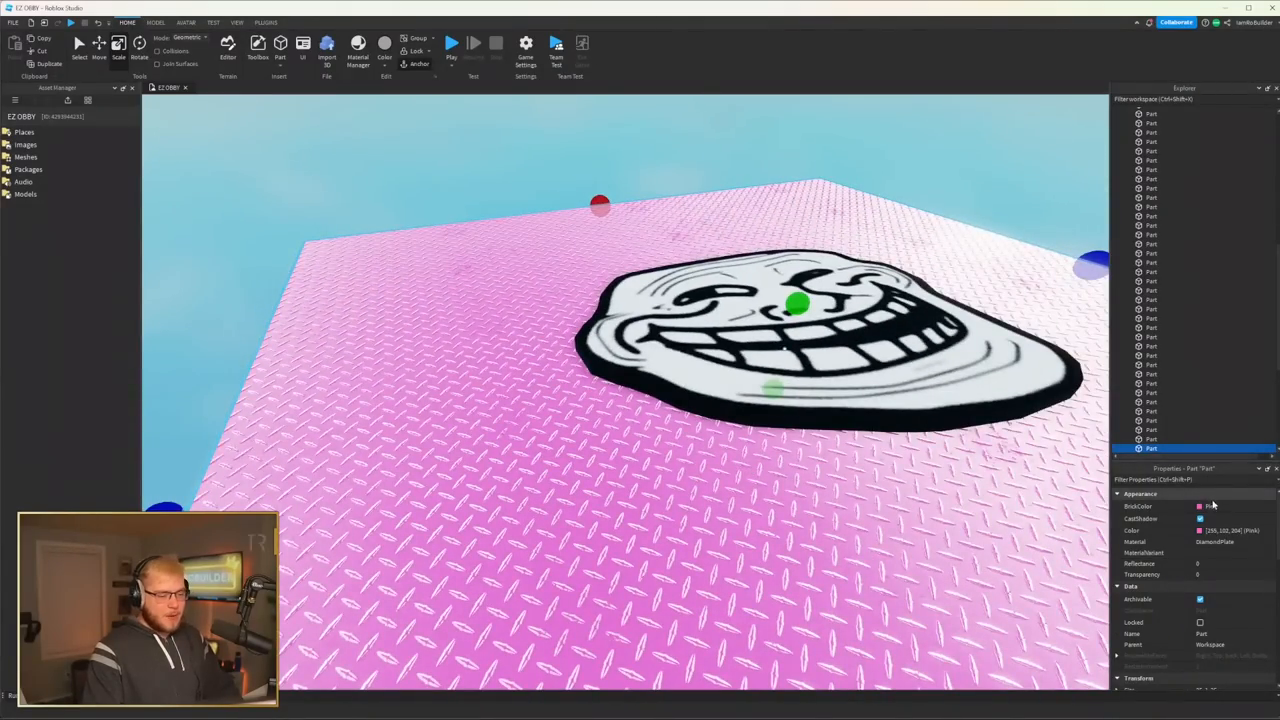
Step: Colour the platform dark green and insert a Highlight object to give it a glowing outline
left_click(1230, 506)
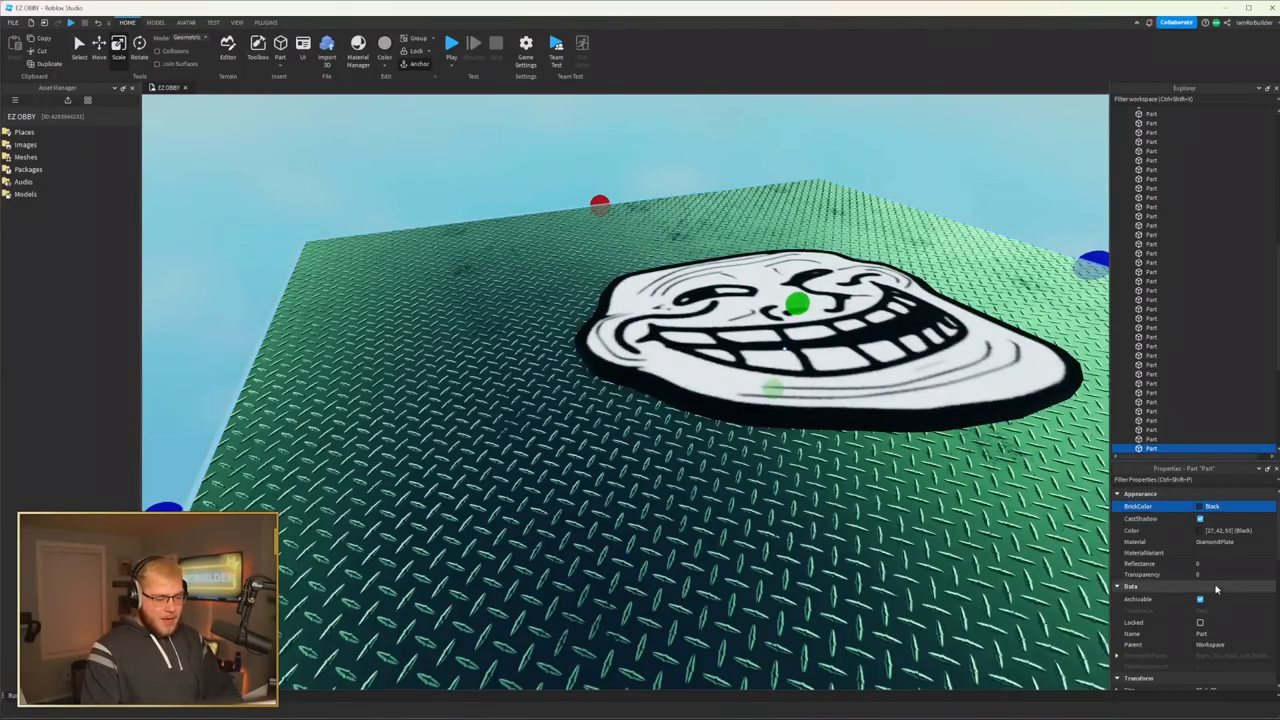
right_click(1150, 448)
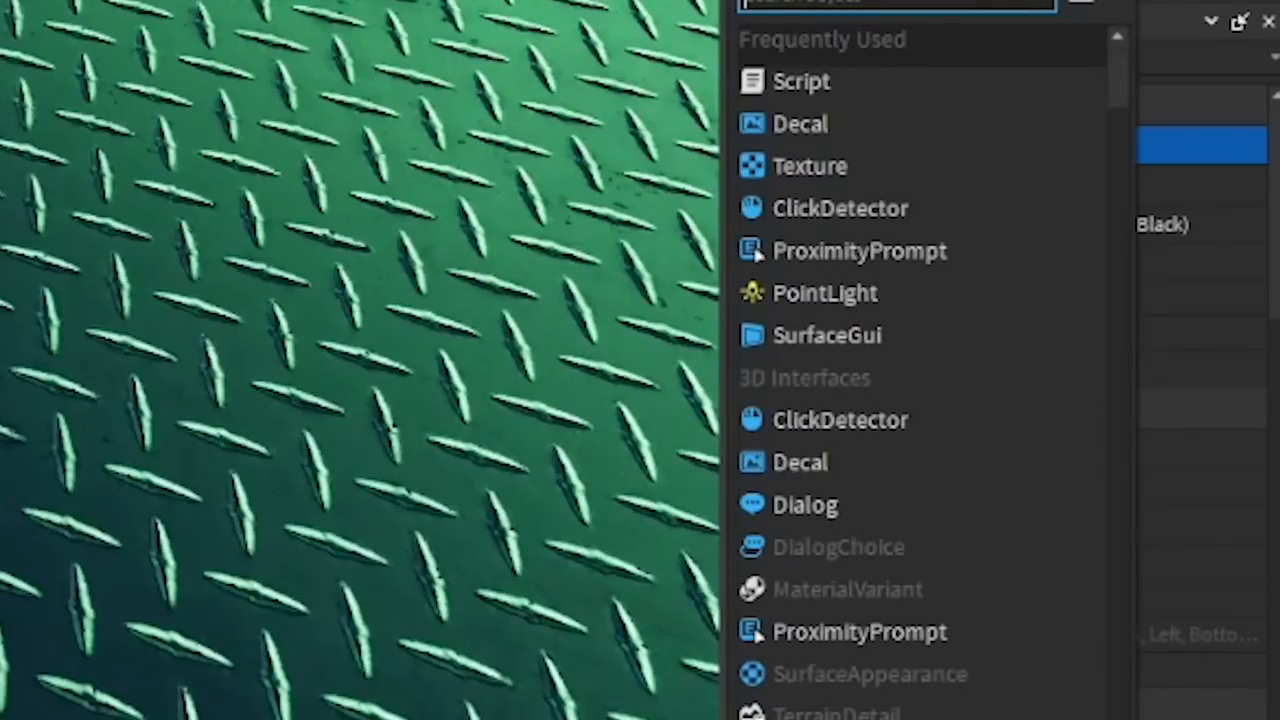
type("Highlight")
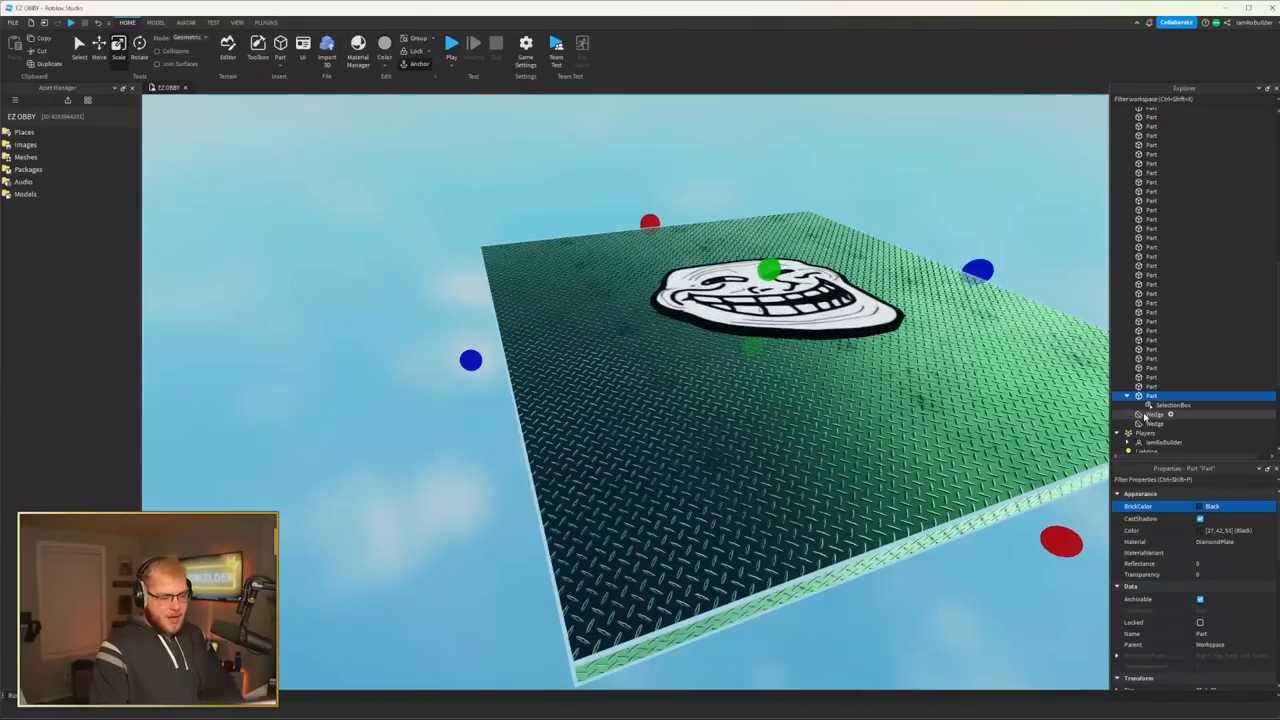
left_click(1172, 404)
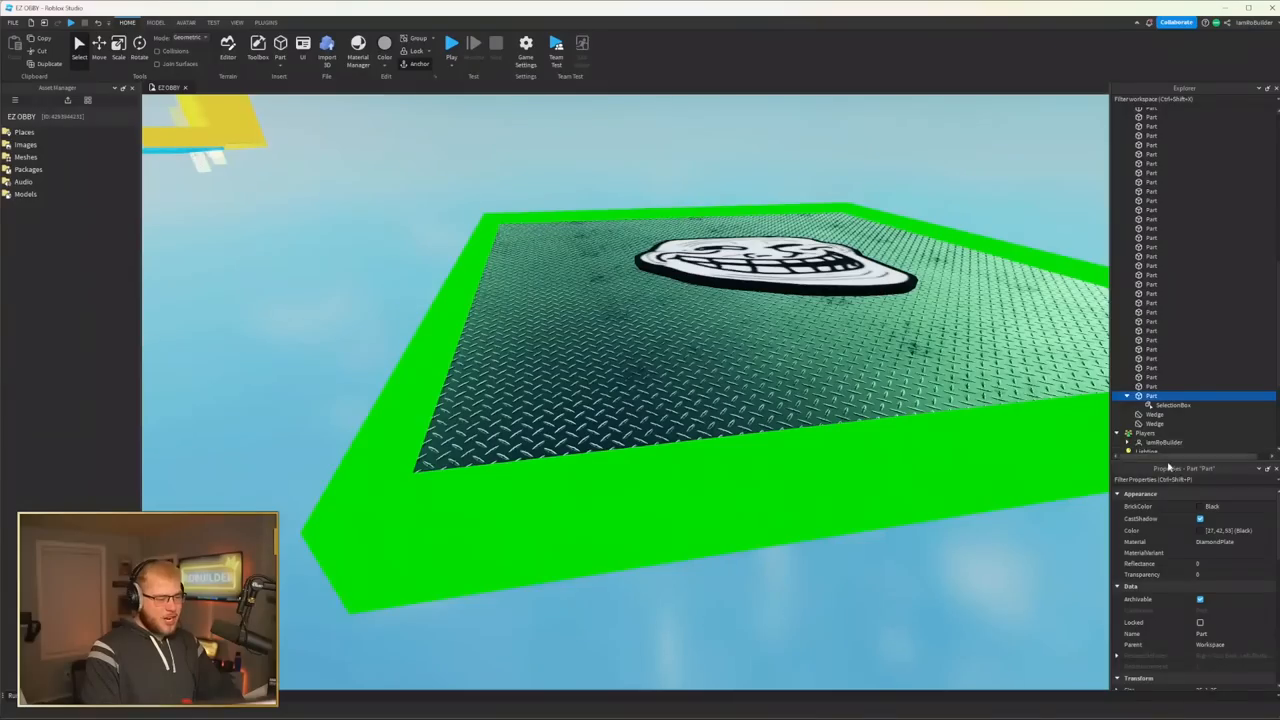
left_click(1230, 540)
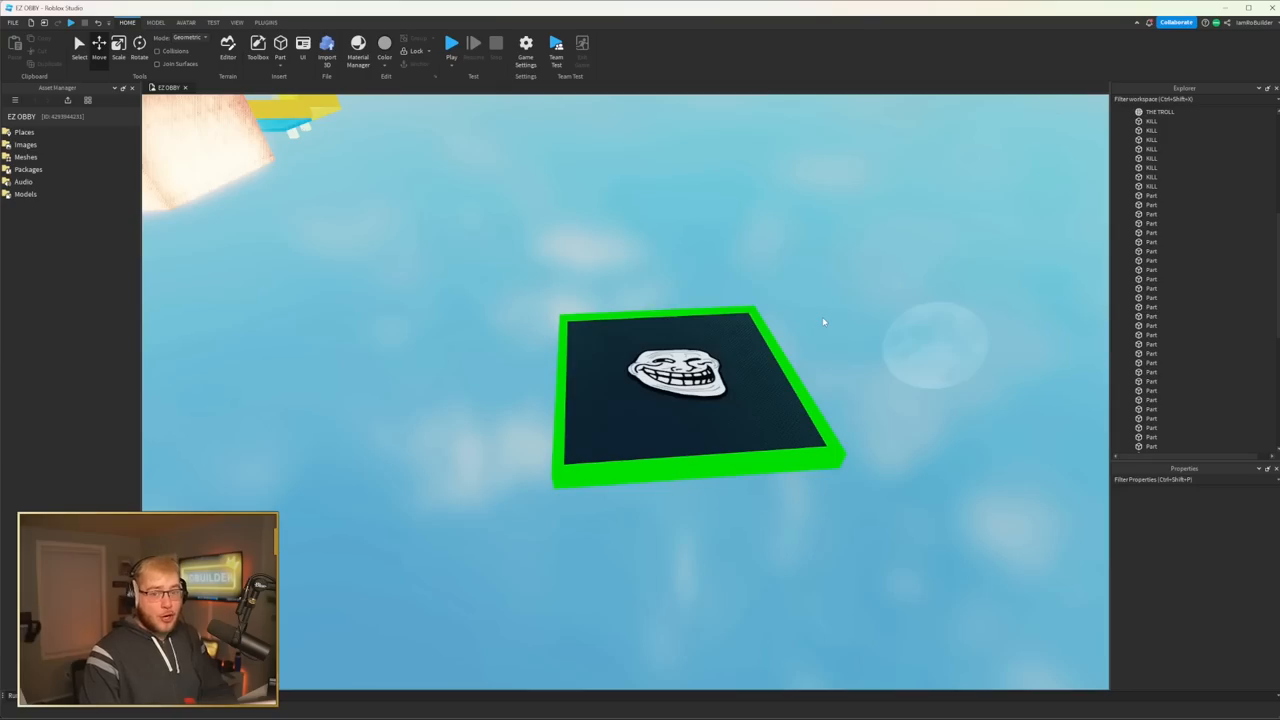
mouse_move(852, 312)
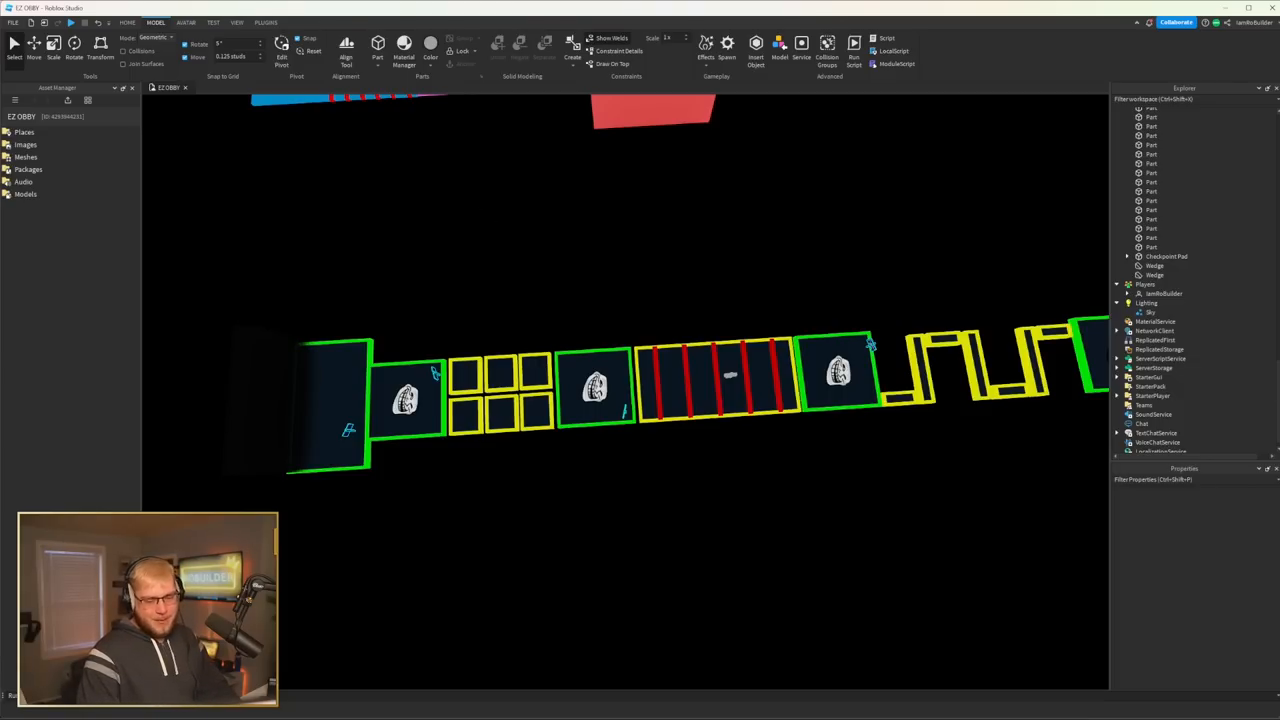
Step: Add Highlight outlines to the remaining parts and view the whole neon course
left_click(128, 22)
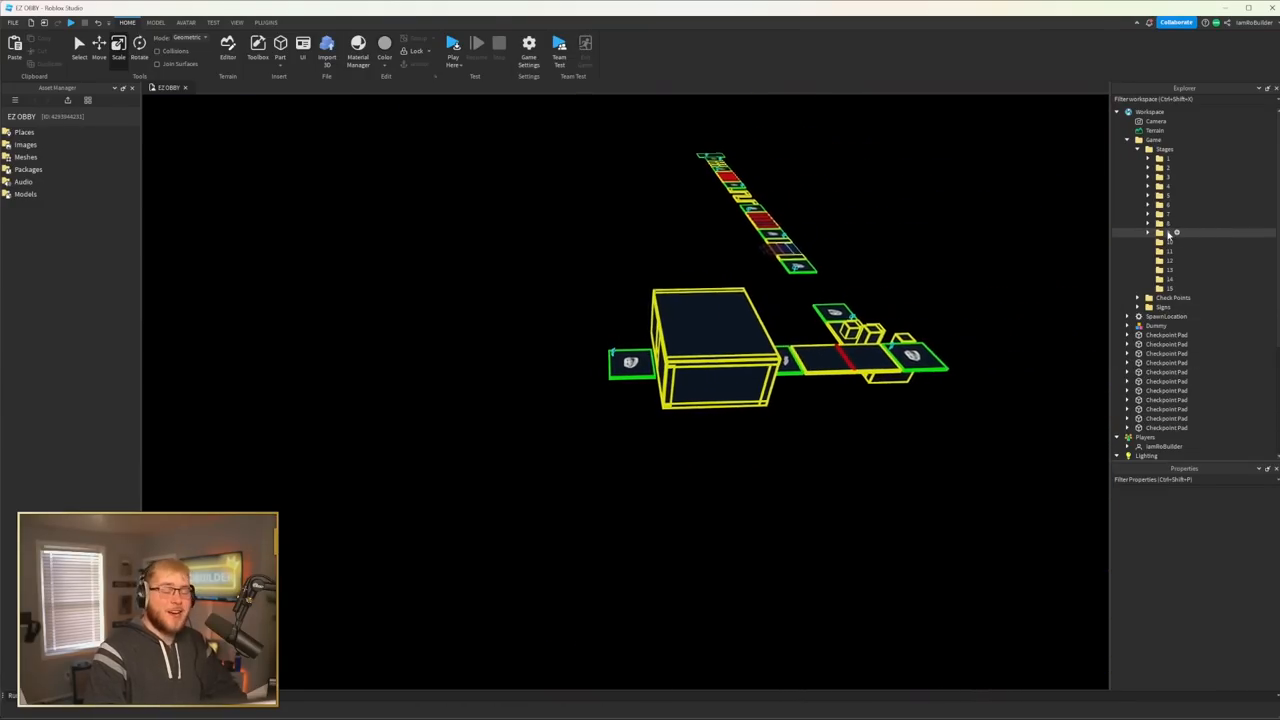
left_click(452, 42)
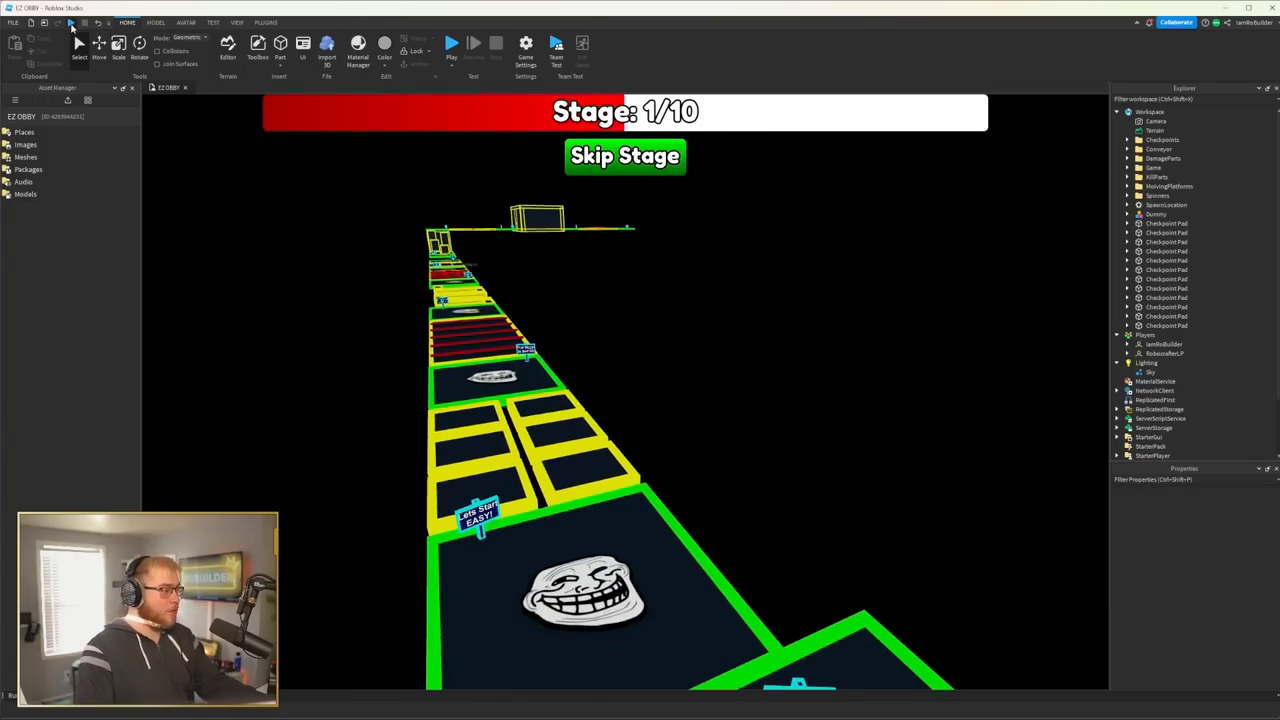
Step: Start a play test of the obby from the Home tab
left_click(452, 44)
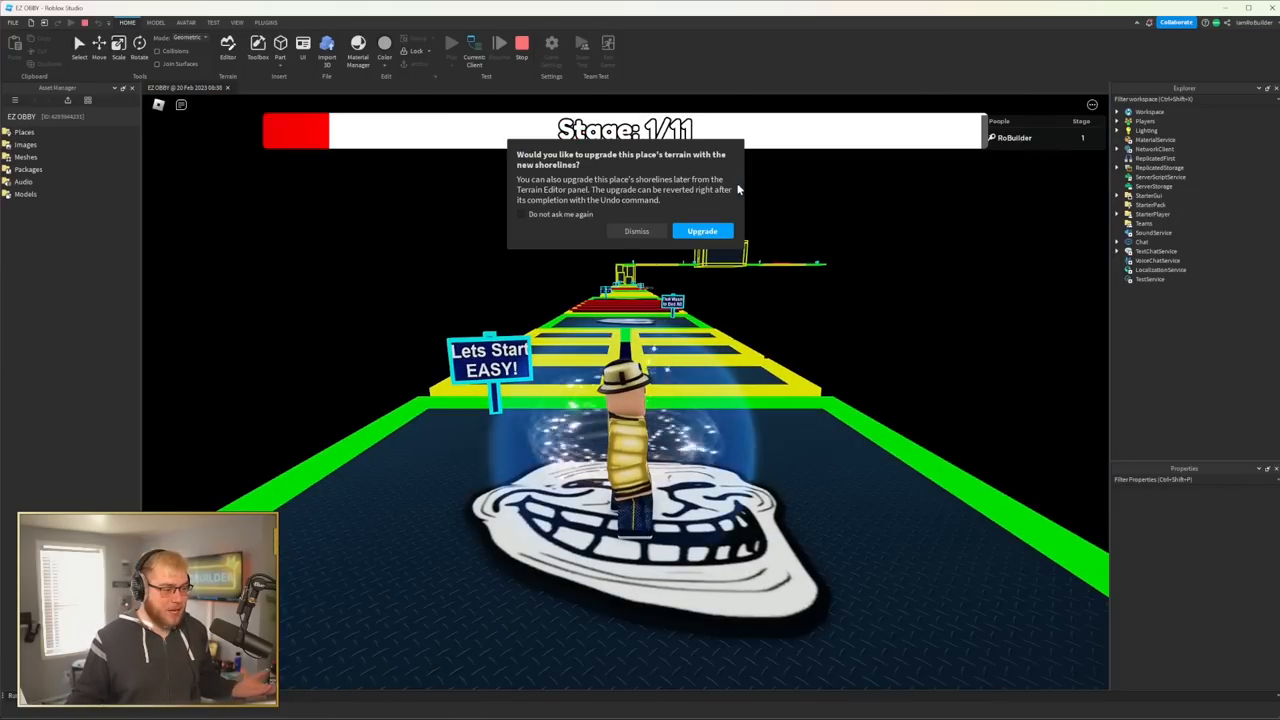
Step: Dismiss the terrain upgrade prompt during the play test
left_click(636, 232)
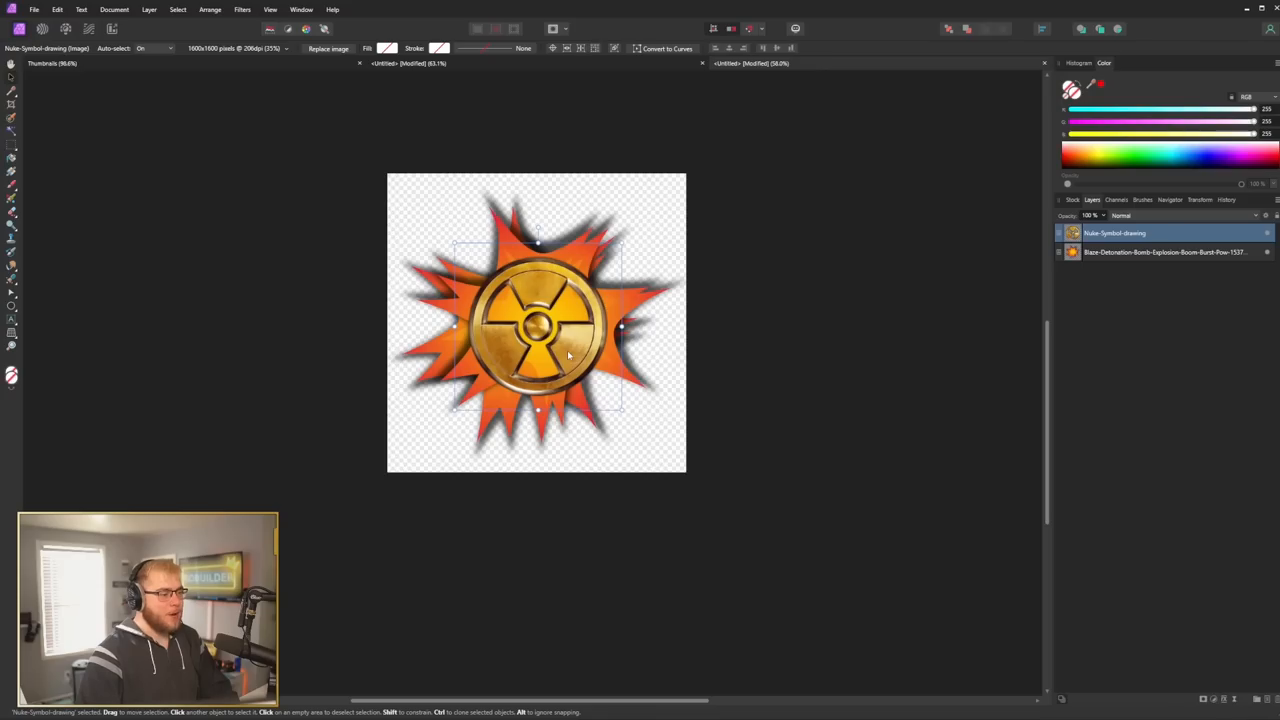
Step: Centre the golden nuke symbol over the orange explosion burst with the Move Tool
left_click(876, 348)
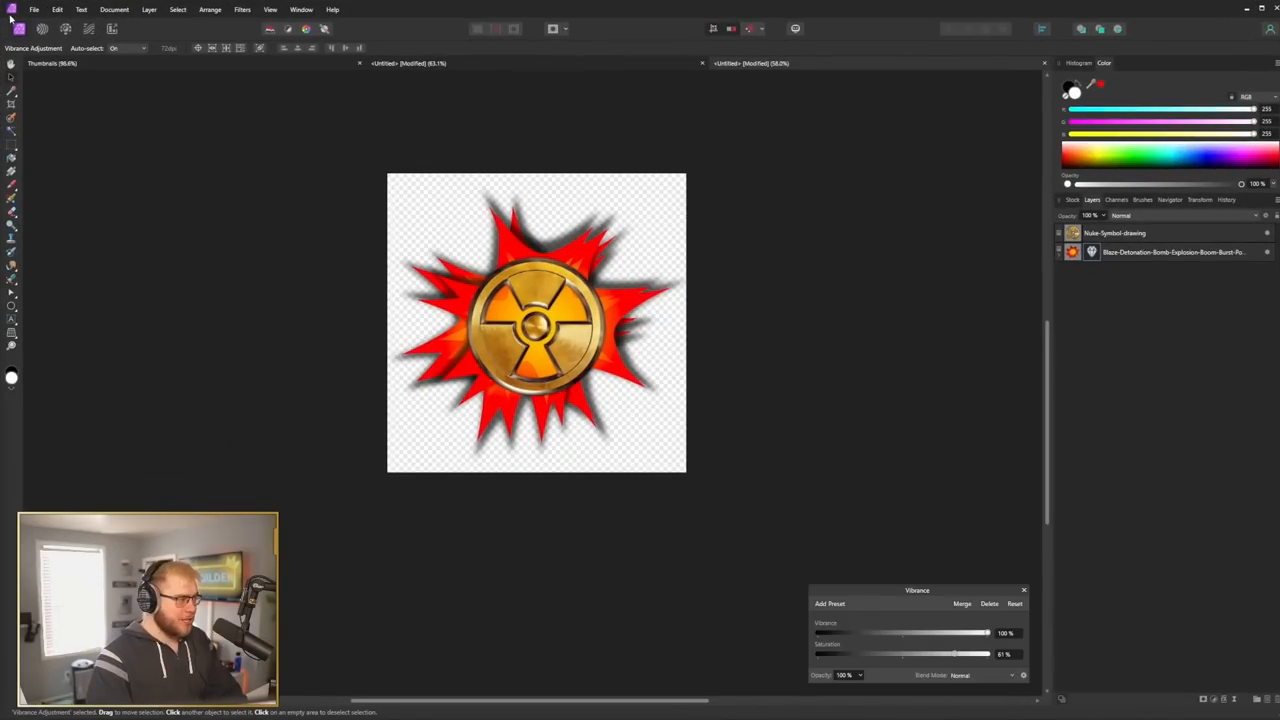
Step: Create a new document from the Web FHD 1080p preset with an adjusted page width and height
left_click(34, 8)
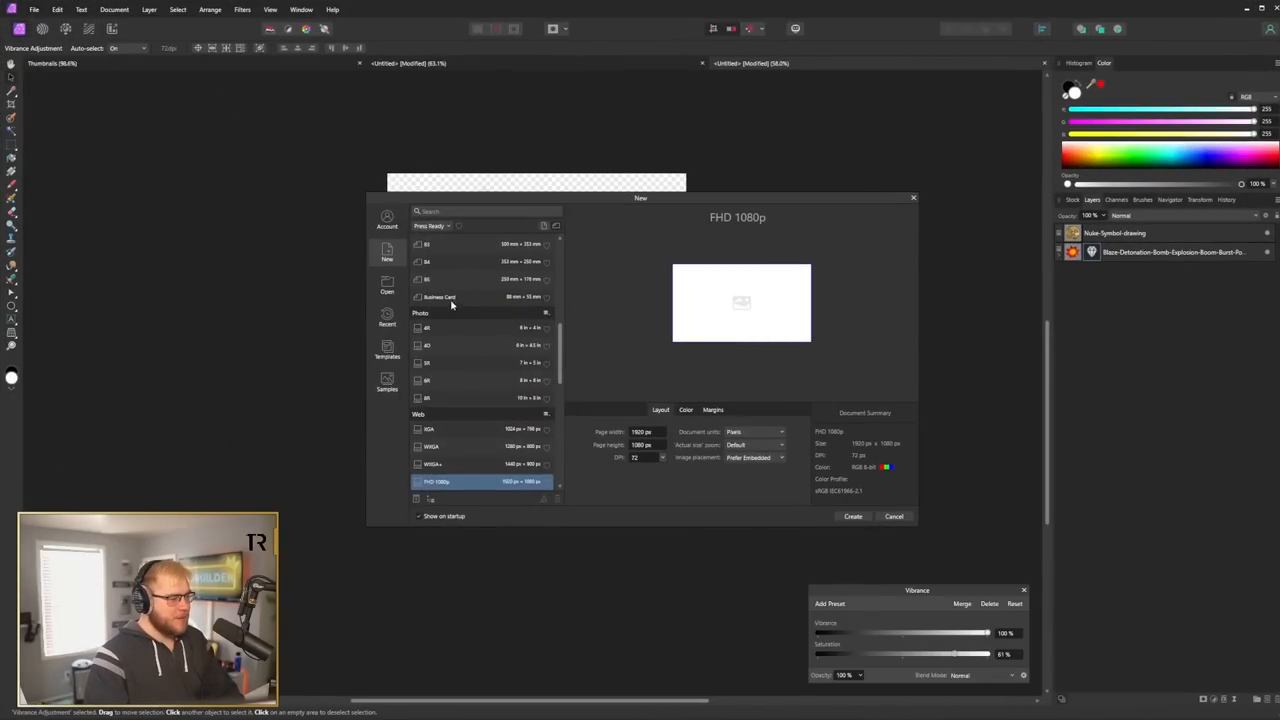
left_click(648, 432)
type("512")
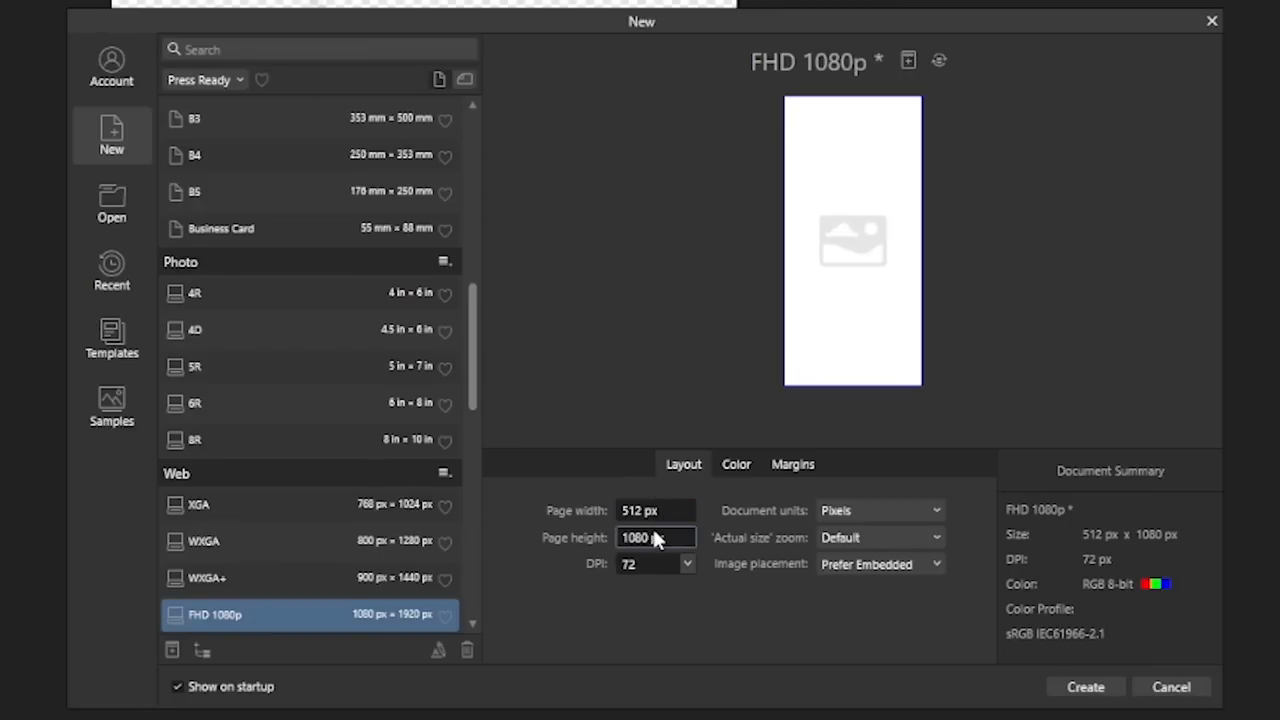
triple_click(656, 536)
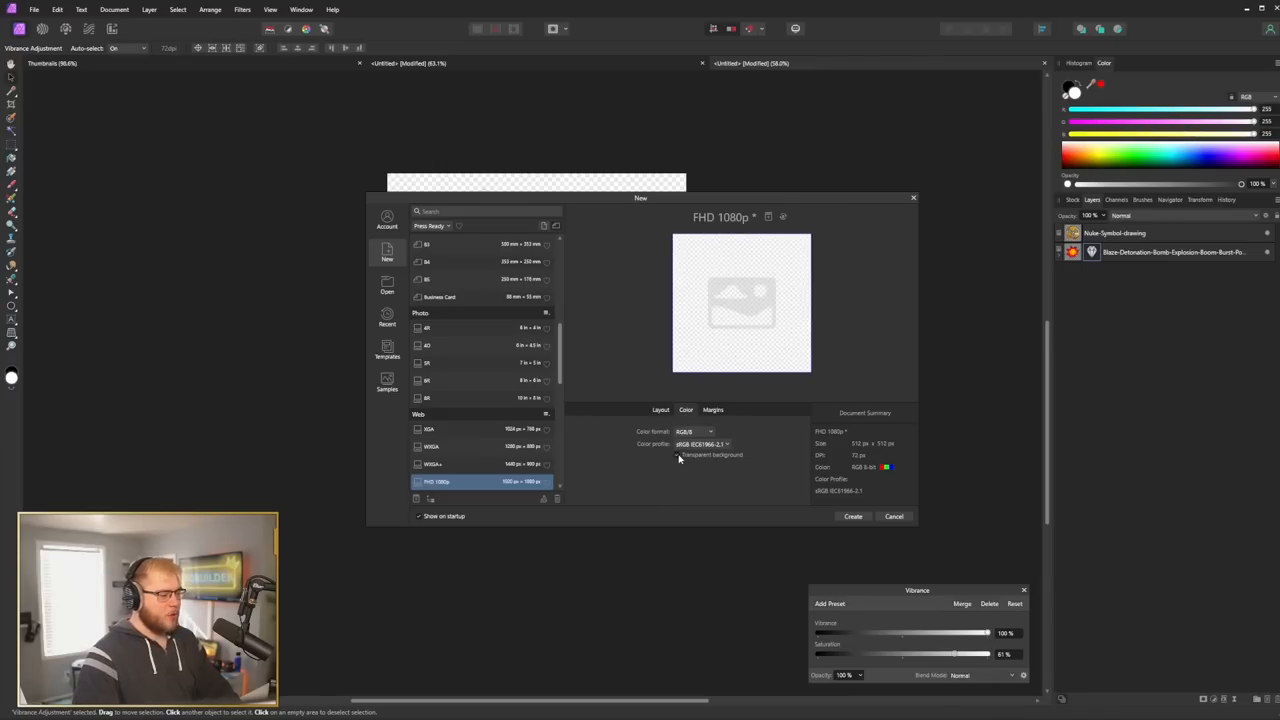
left_click(892, 516)
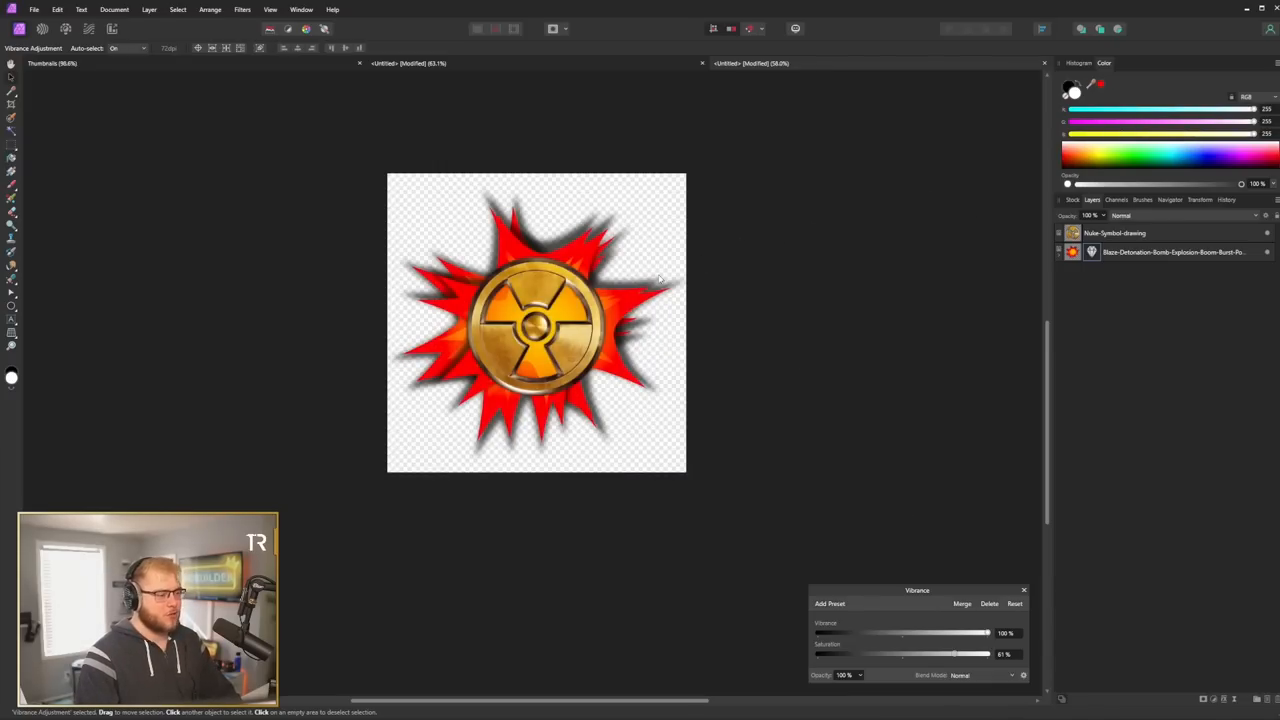
mouse_move(636, 66)
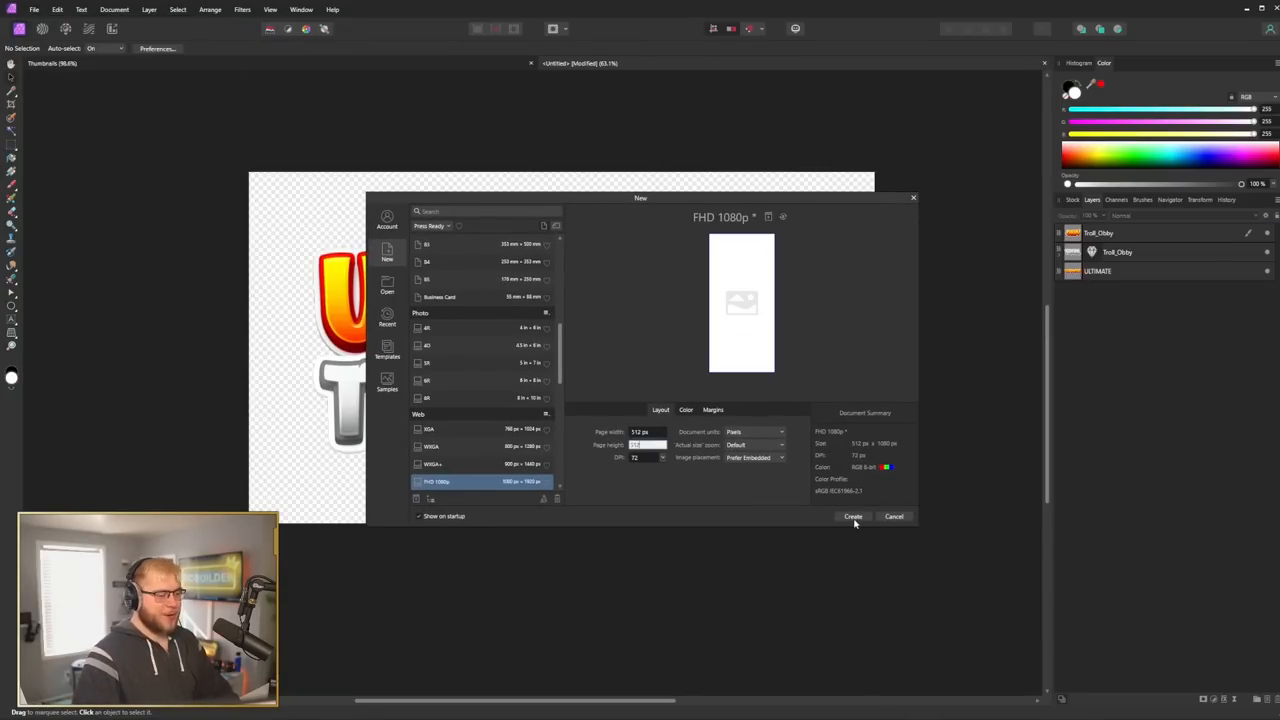
left_click(852, 516)
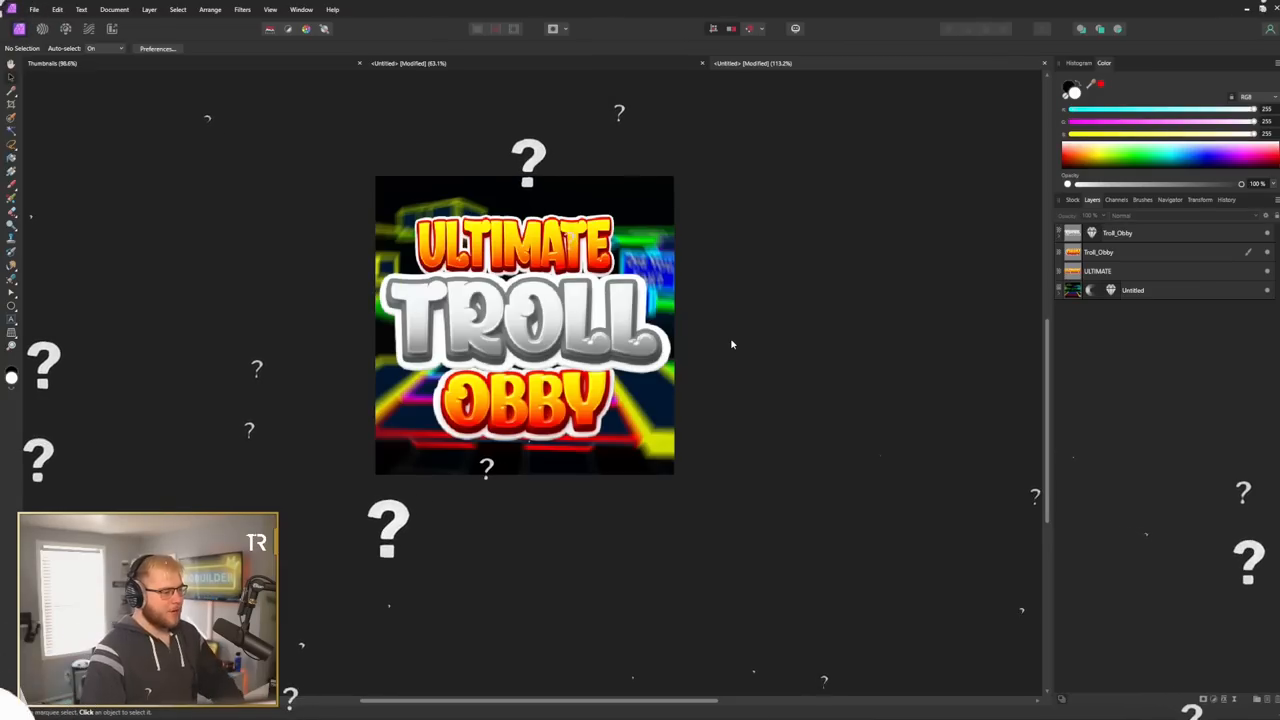
Step: Arrange the pasted Ultimate Troll Obby title layers over the neon game screenshot
left_click(512, 250)
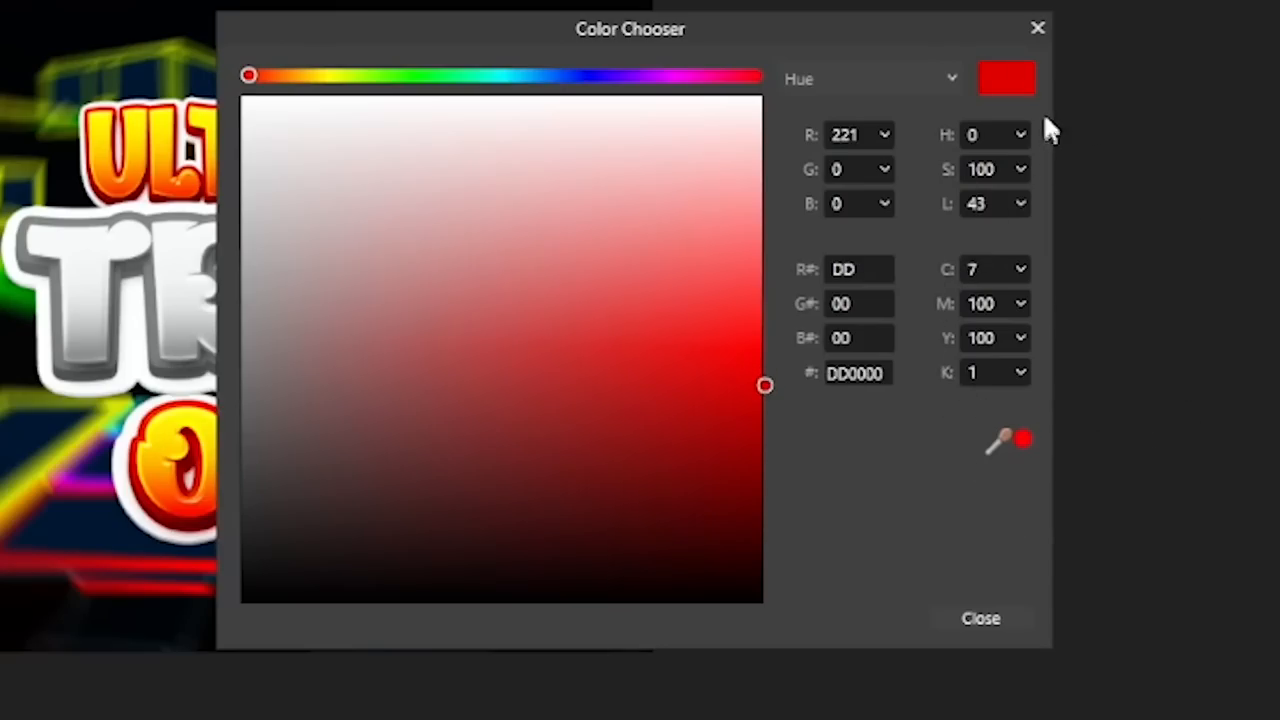
Step: Confirm red DD0000 and brush it along the icon's top edge on the new layer
left_click(980, 616)
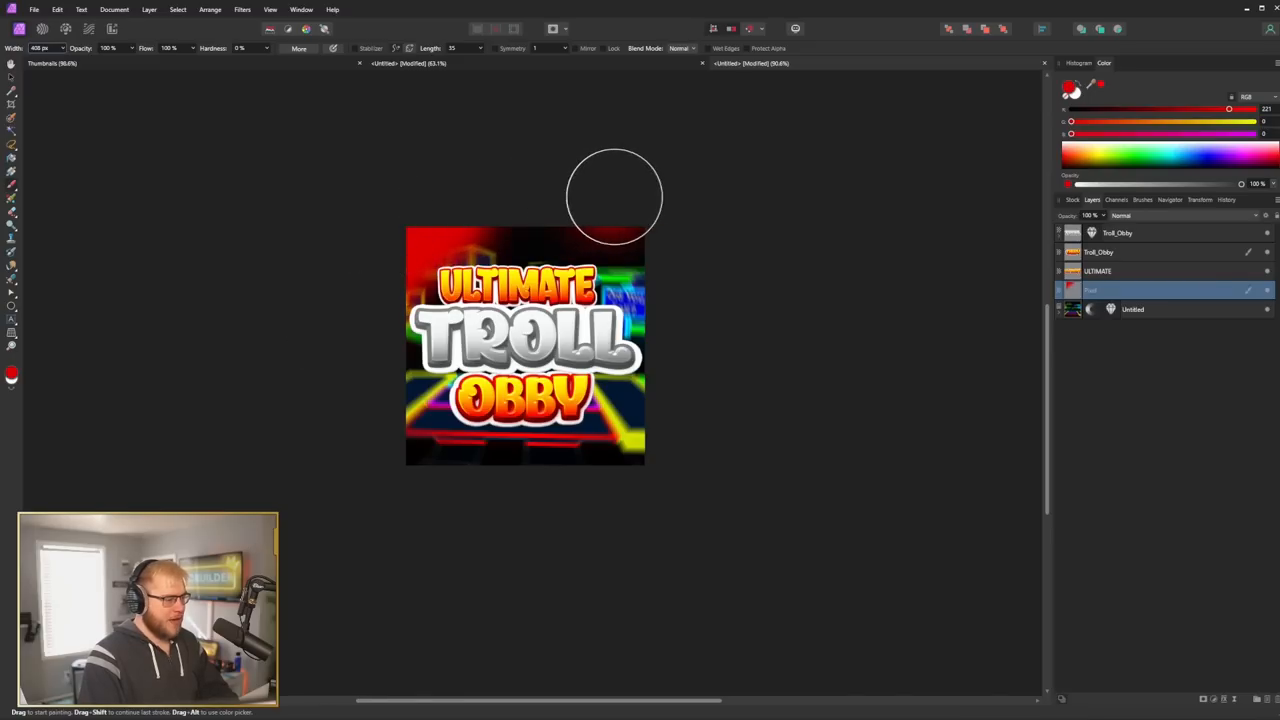
left_click_drag(614, 196, 380, 444)
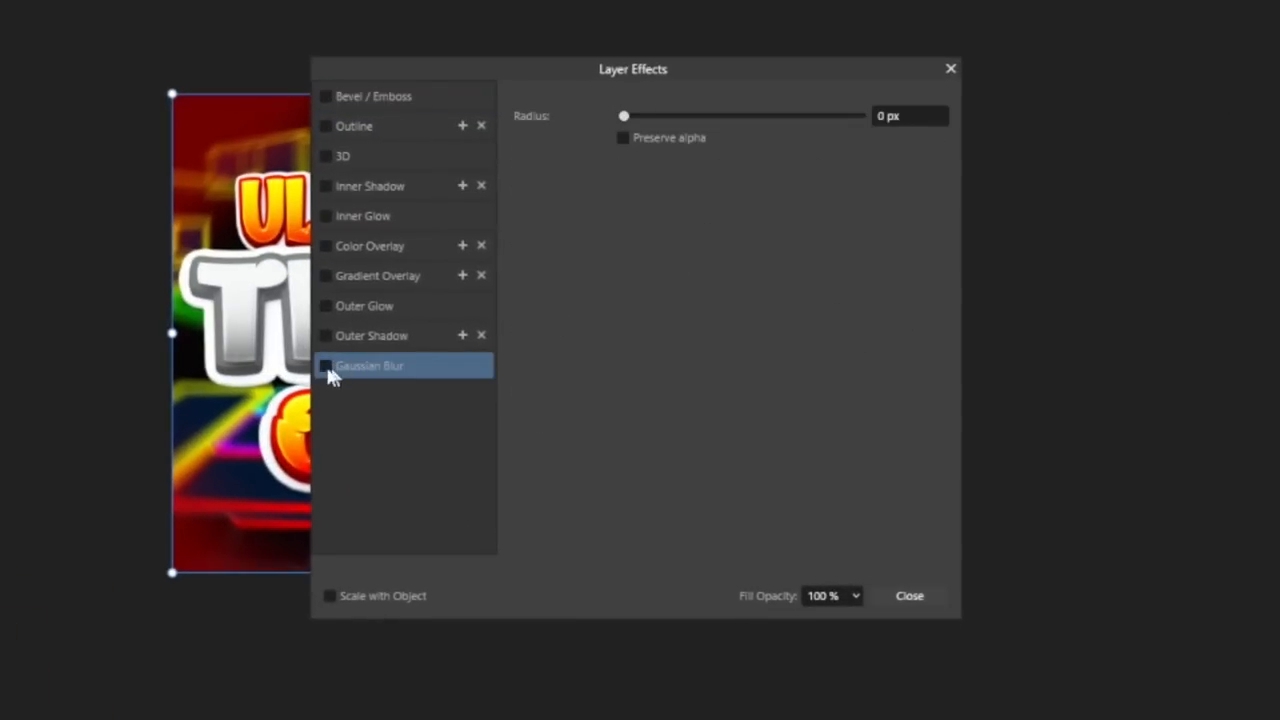
Step: Raise the Gaussian Blur radius on the red paint layer and apply the effect
left_click_drag(624, 116, 670, 116)
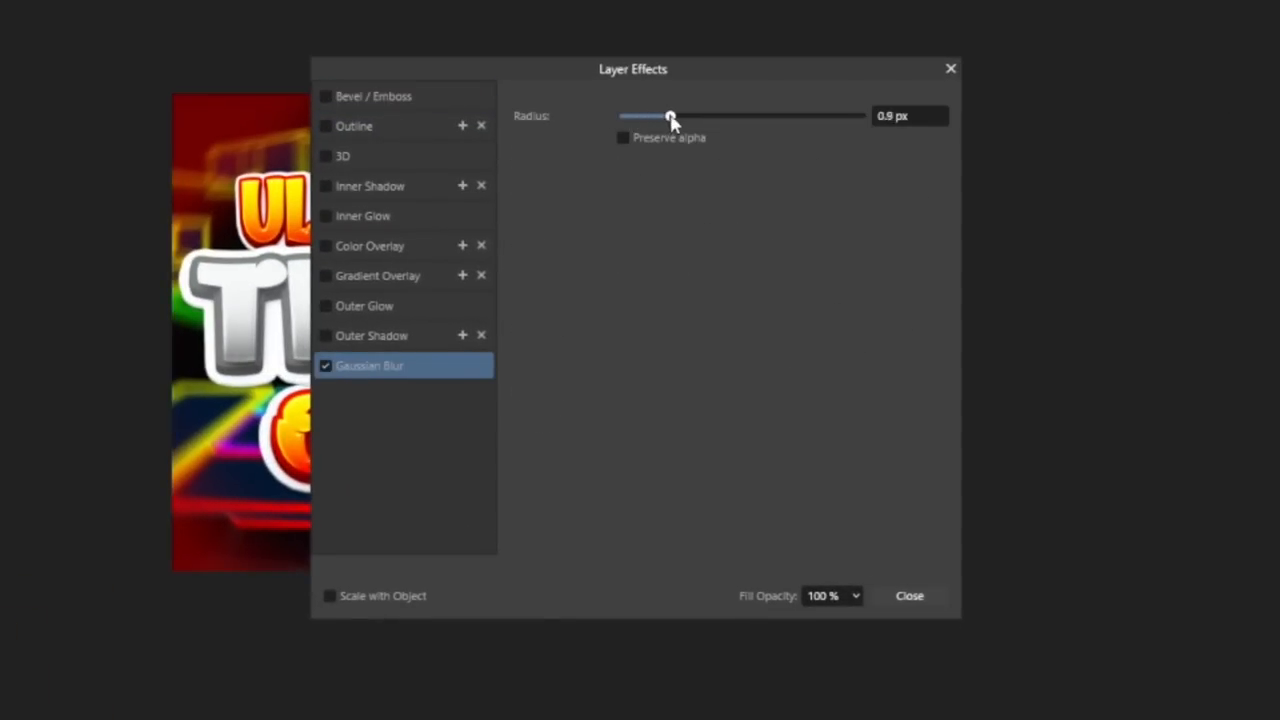
left_click(908, 596)
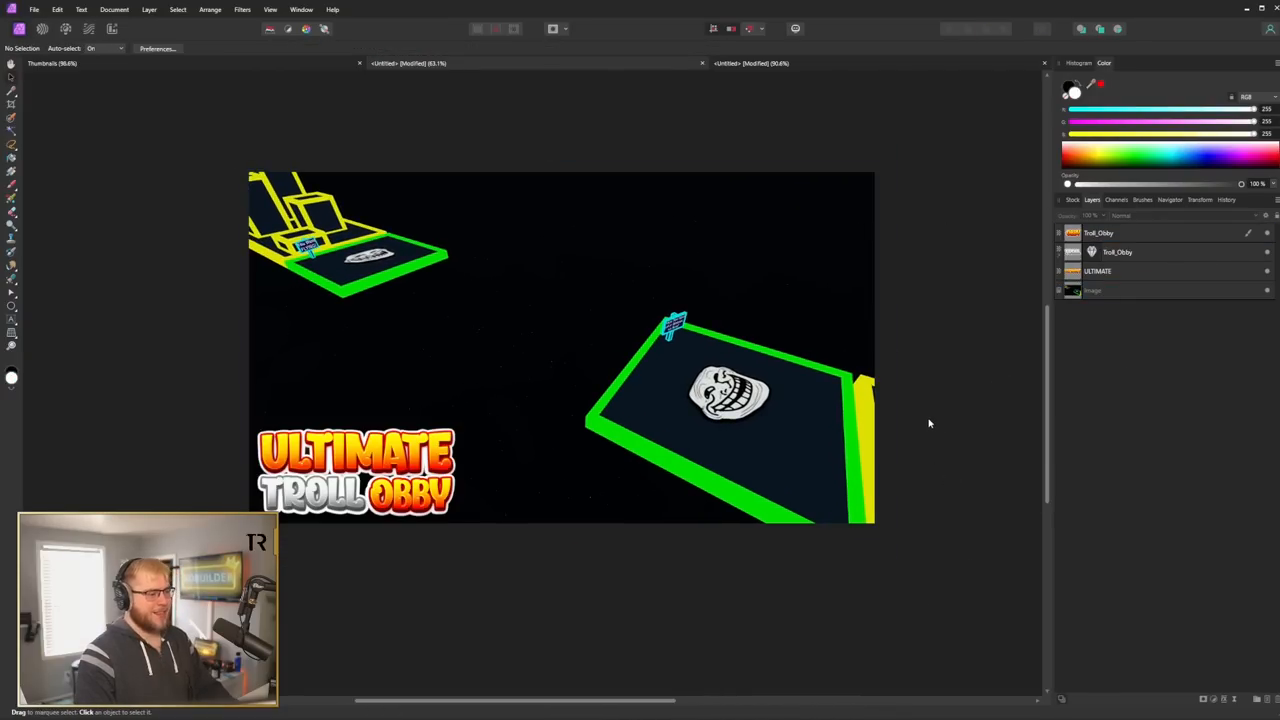
mouse_move(796, 402)
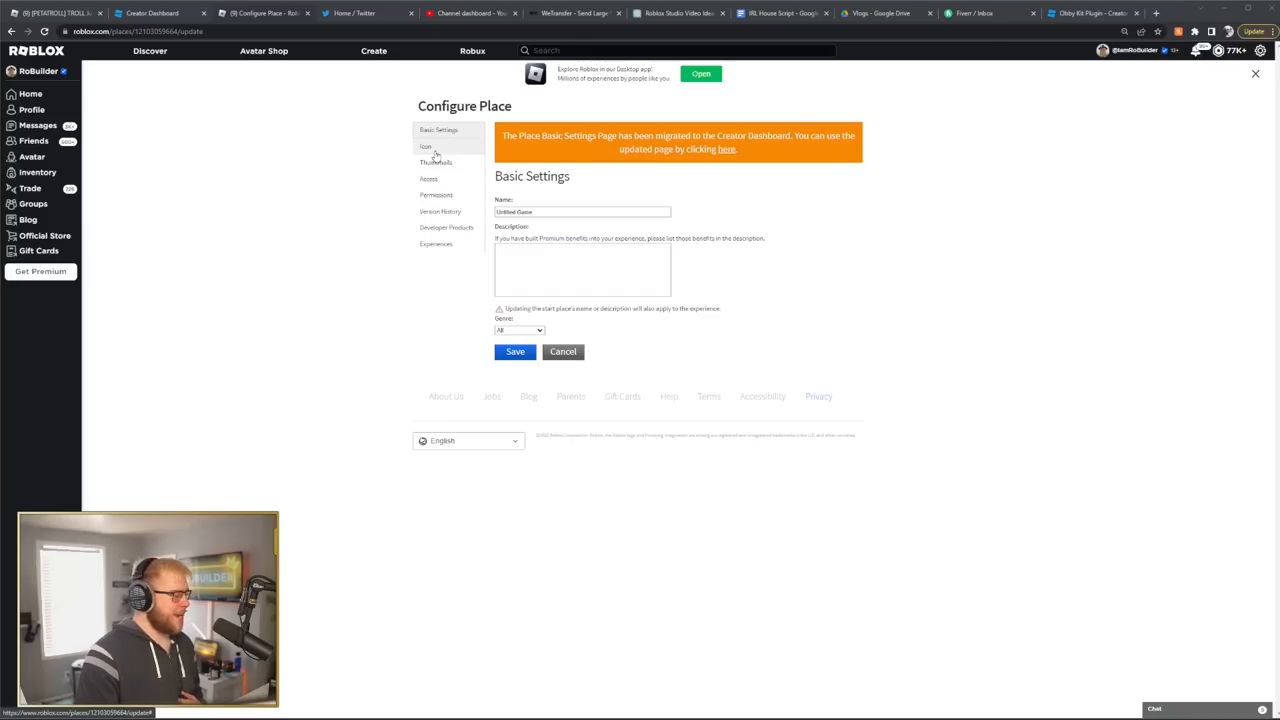
Step: Upload the new icon image file as the place's icon on the Icon settings
left_click(424, 146)
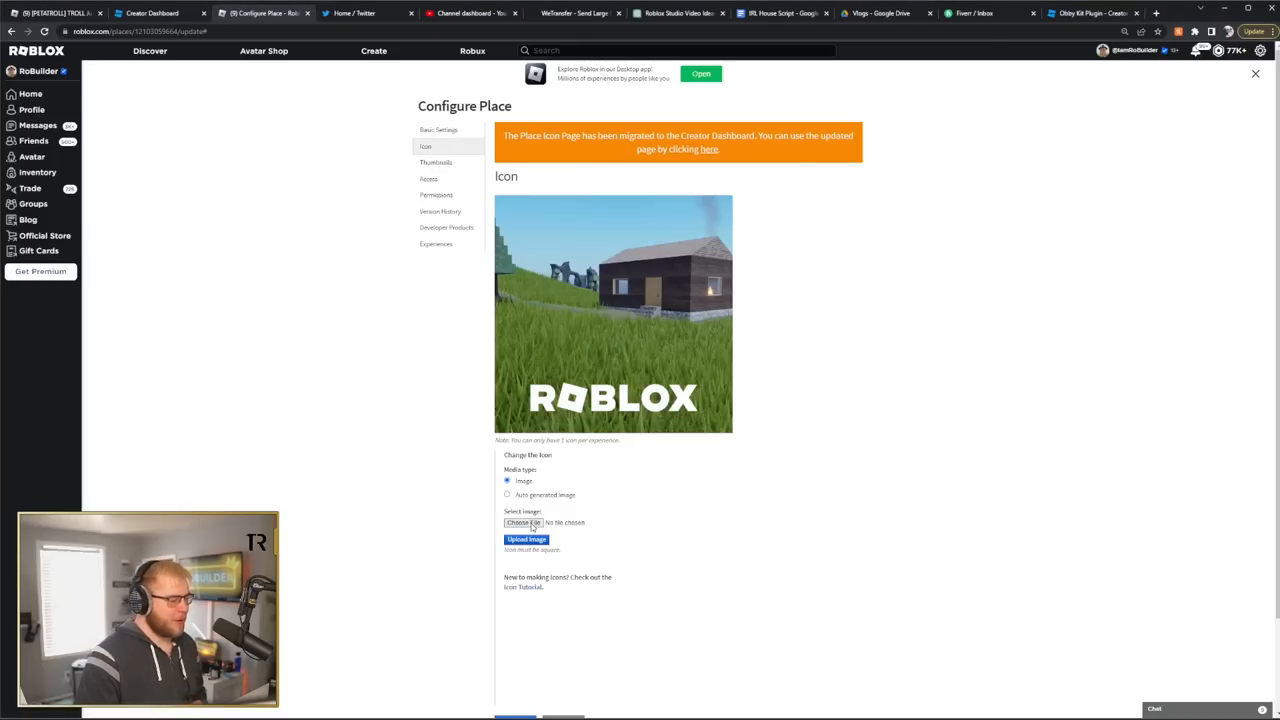
left_click(520, 522)
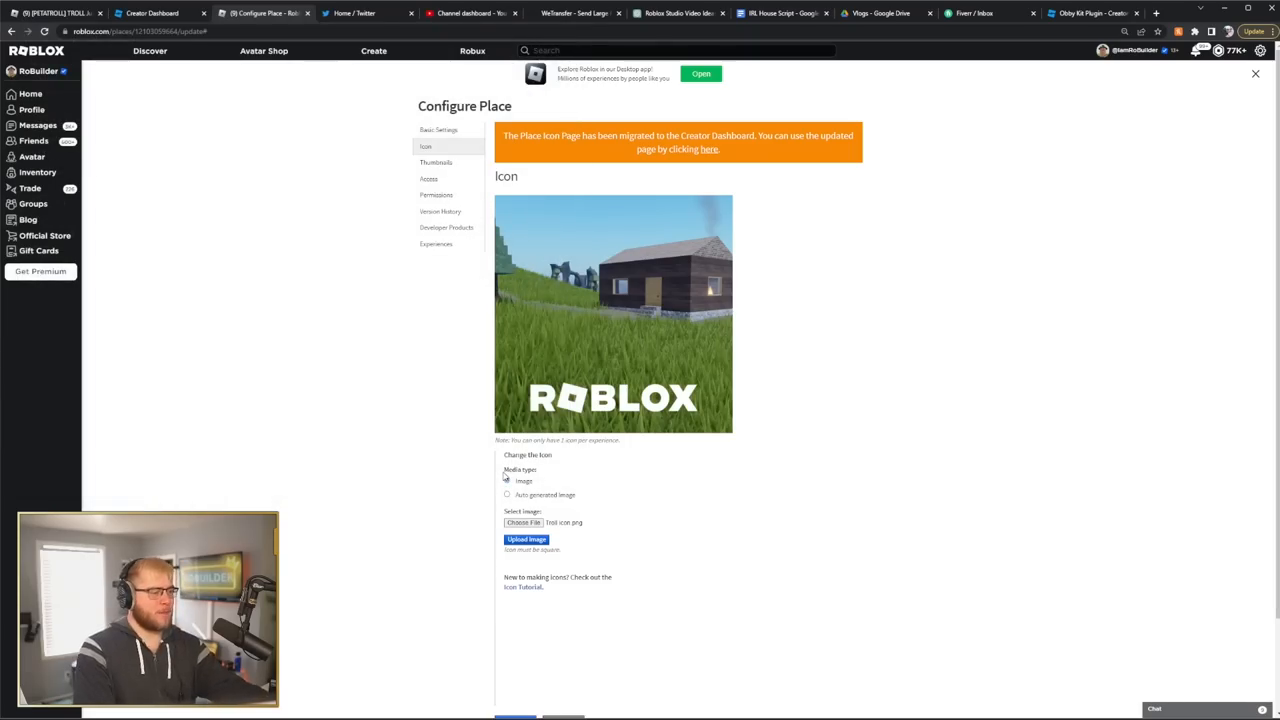
left_click(508, 480)
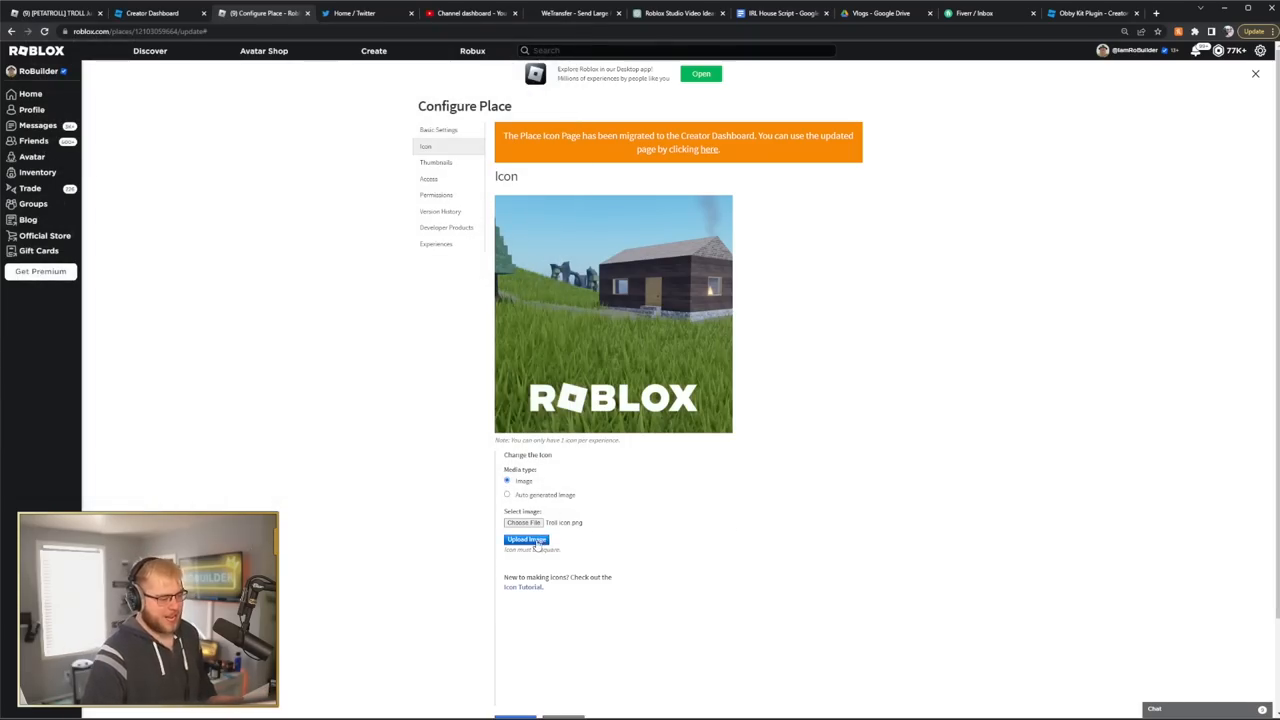
left_click(526, 540)
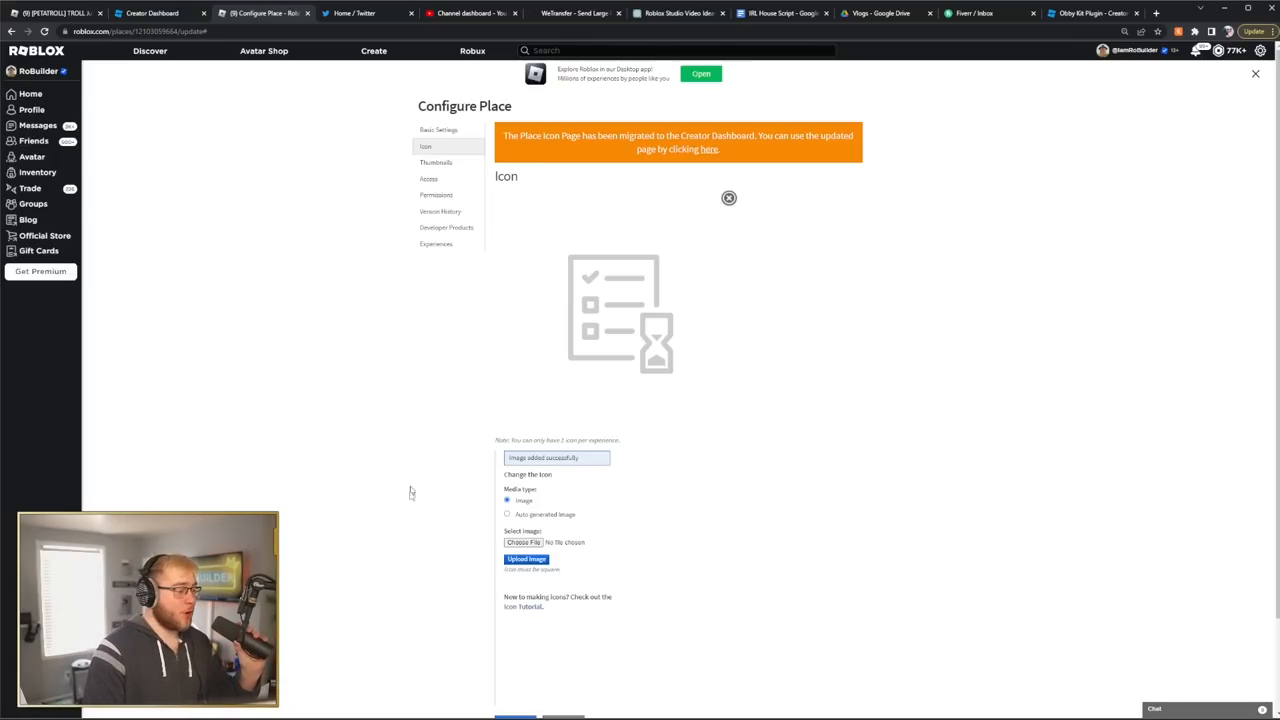
Step: Save the place configuration and bring up the experience's options menu
scroll("down", 3)
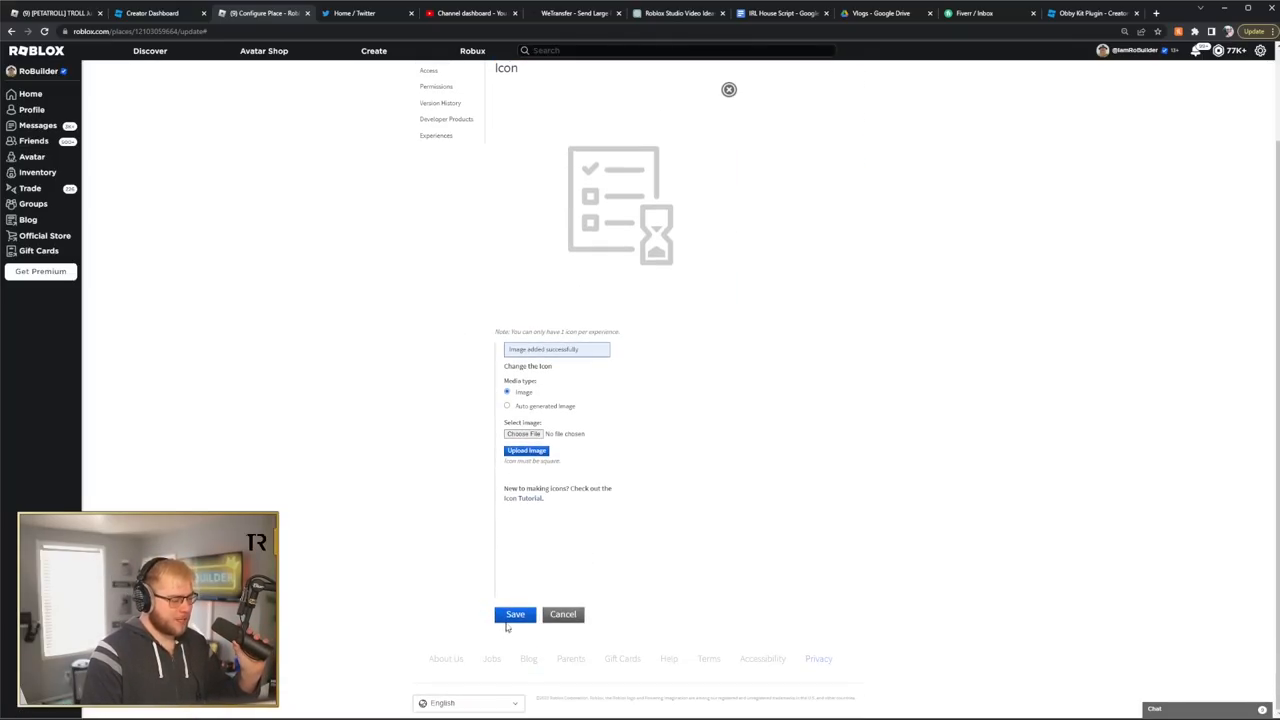
left_click(516, 614)
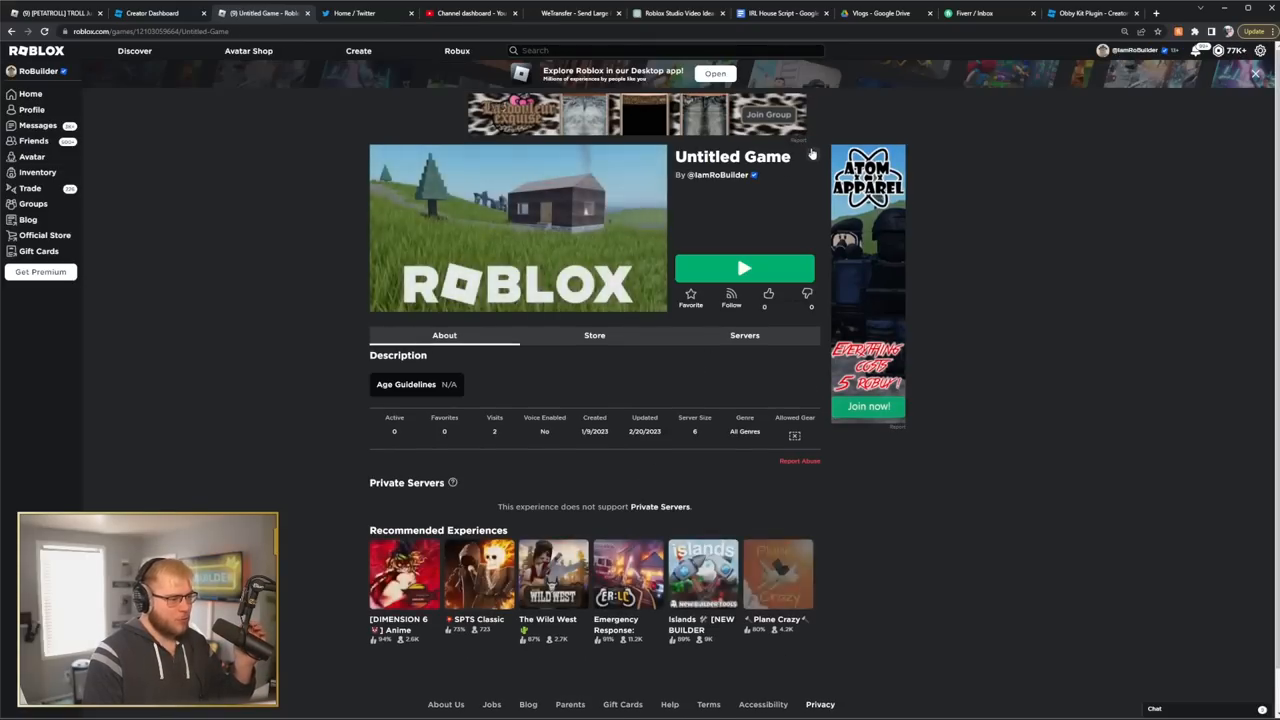
left_click(812, 156)
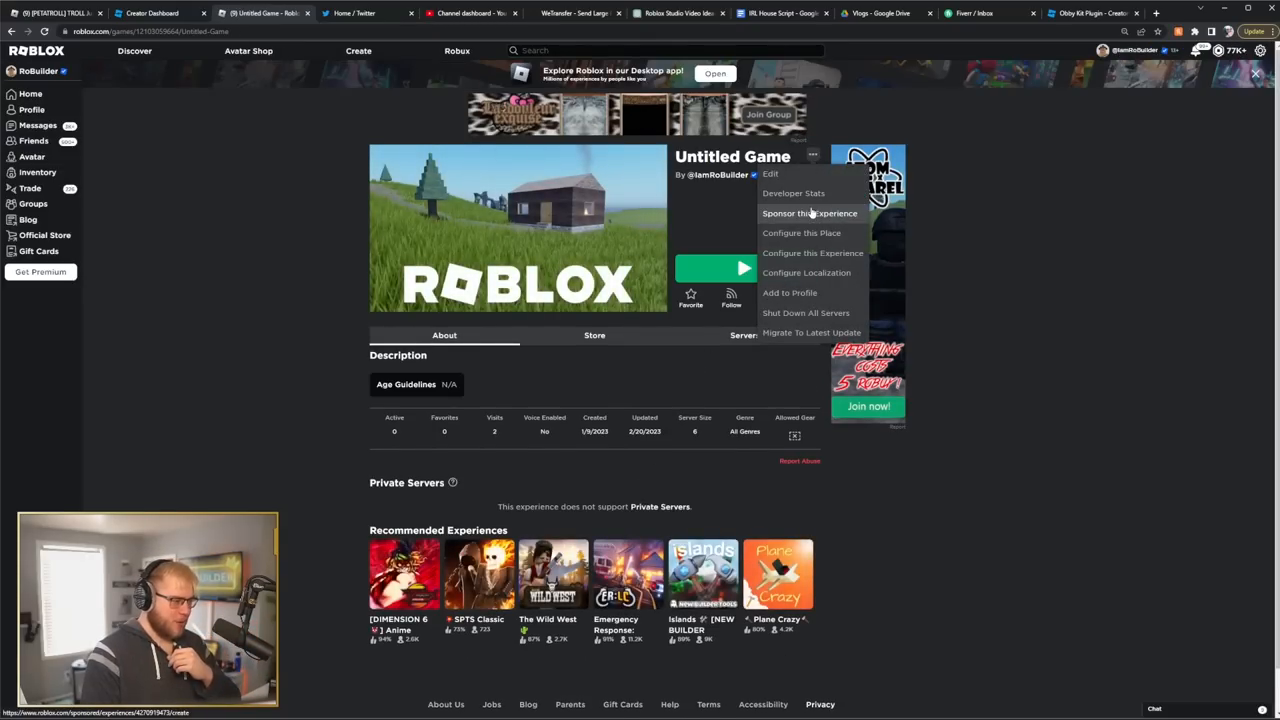